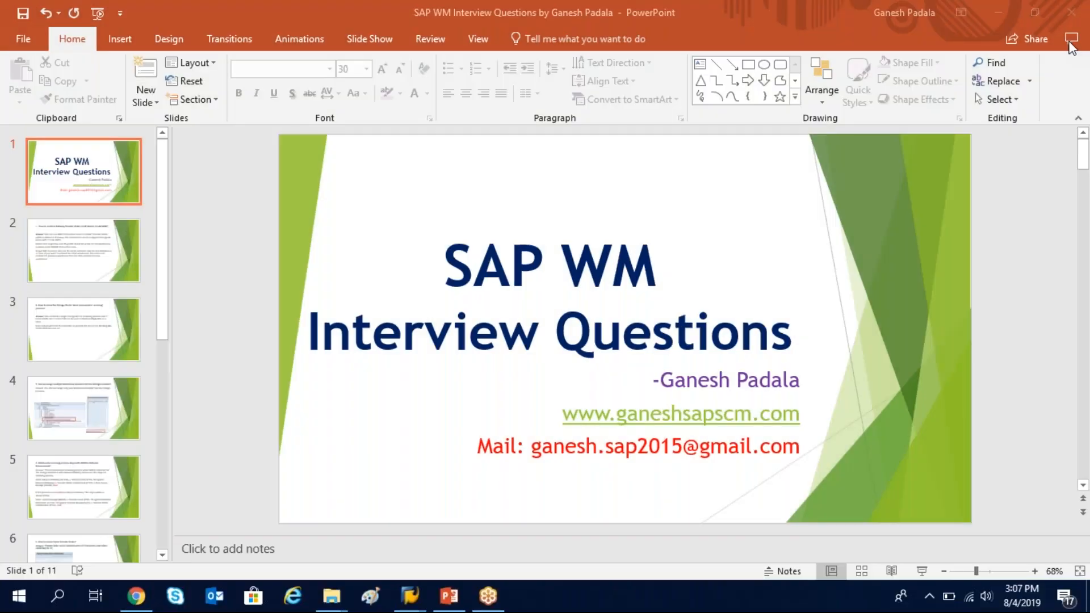
mouse_move(814, 304)
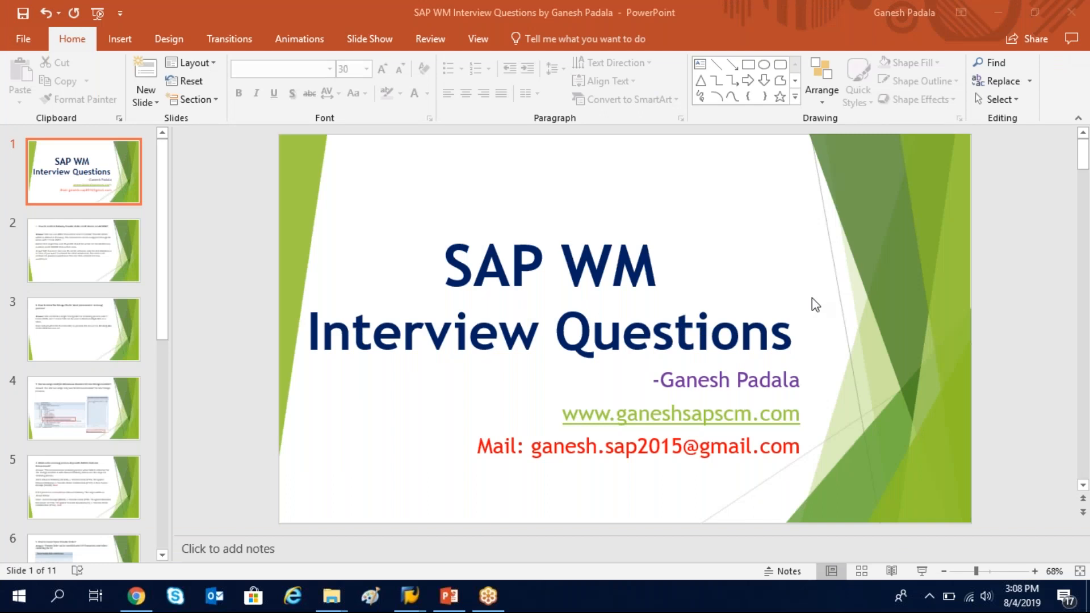
mouse_move(66, 415)
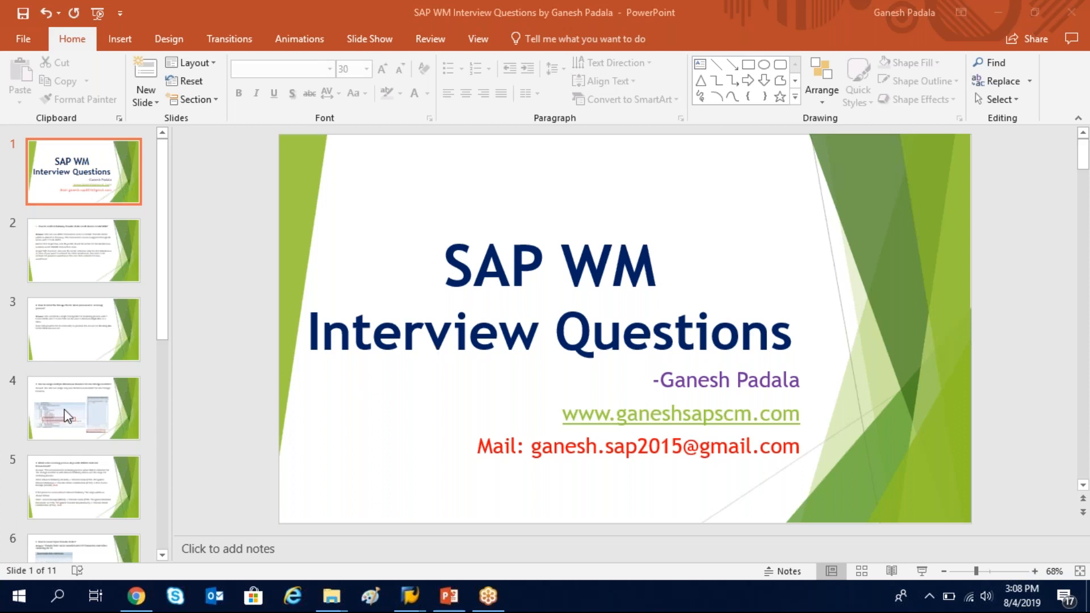
Display slide 4 on assigning multiple warehouse numbers to a storage location.
left_click(83, 408)
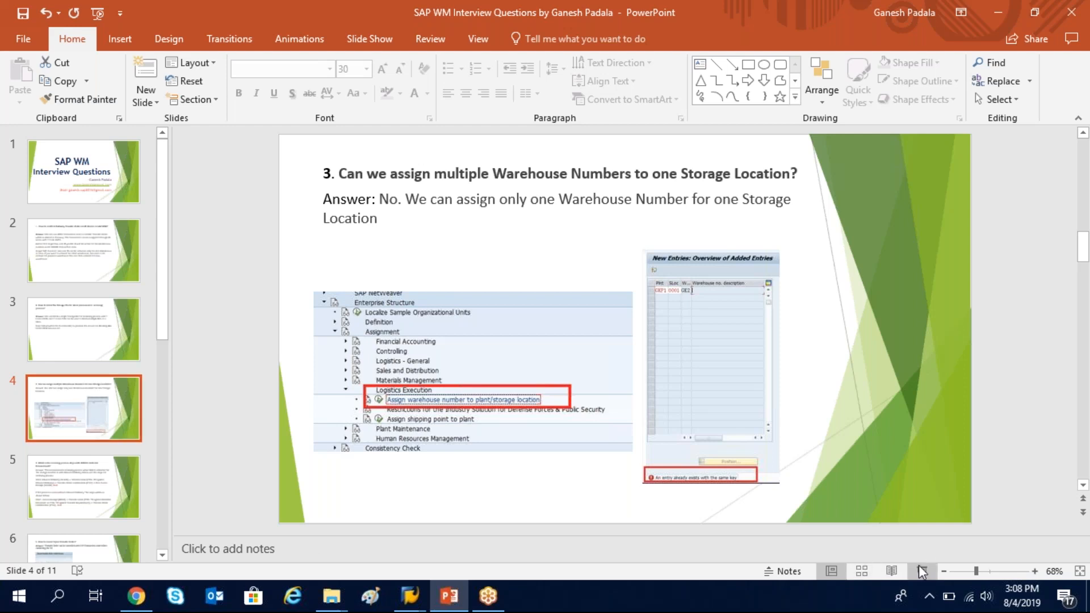
Start a full-screen slideshow of slide 4 showing the duplicate-key SAP error.
left_click(920, 571)
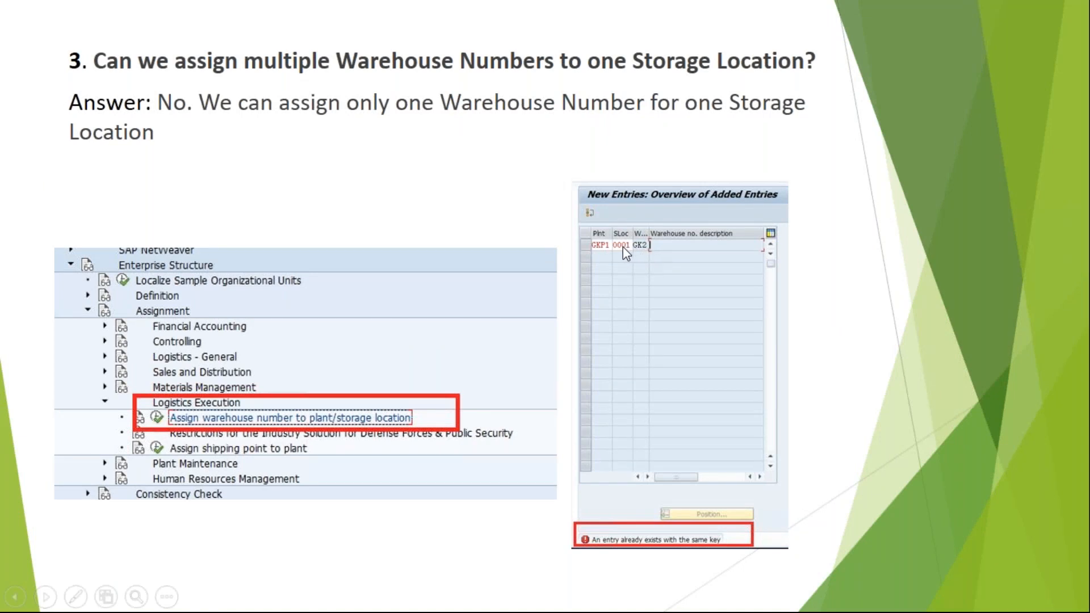
mouse_move(609, 254)
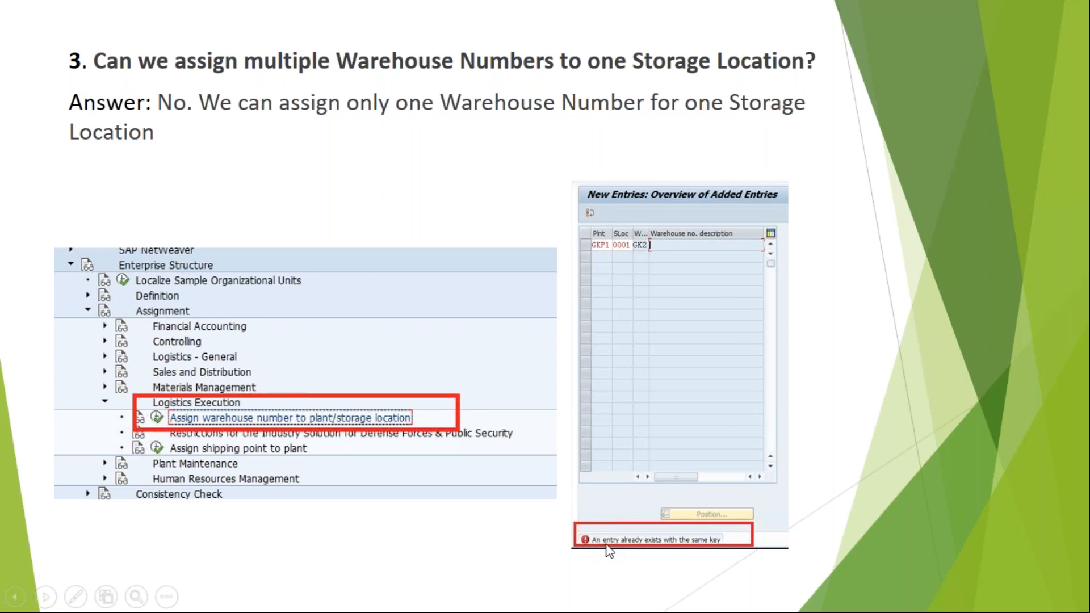
mouse_move(696, 523)
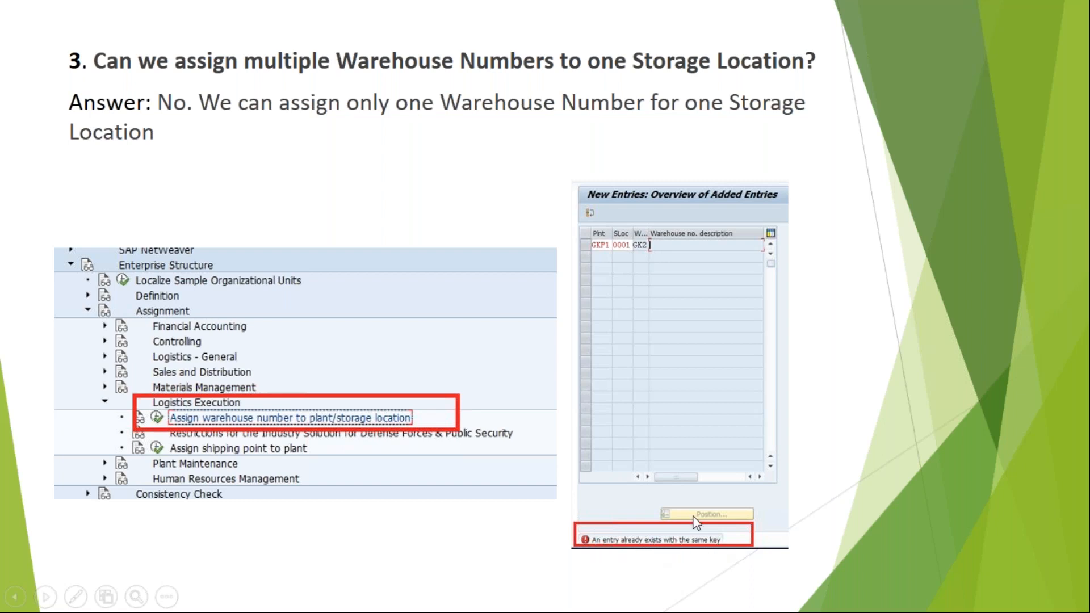
mouse_move(685, 363)
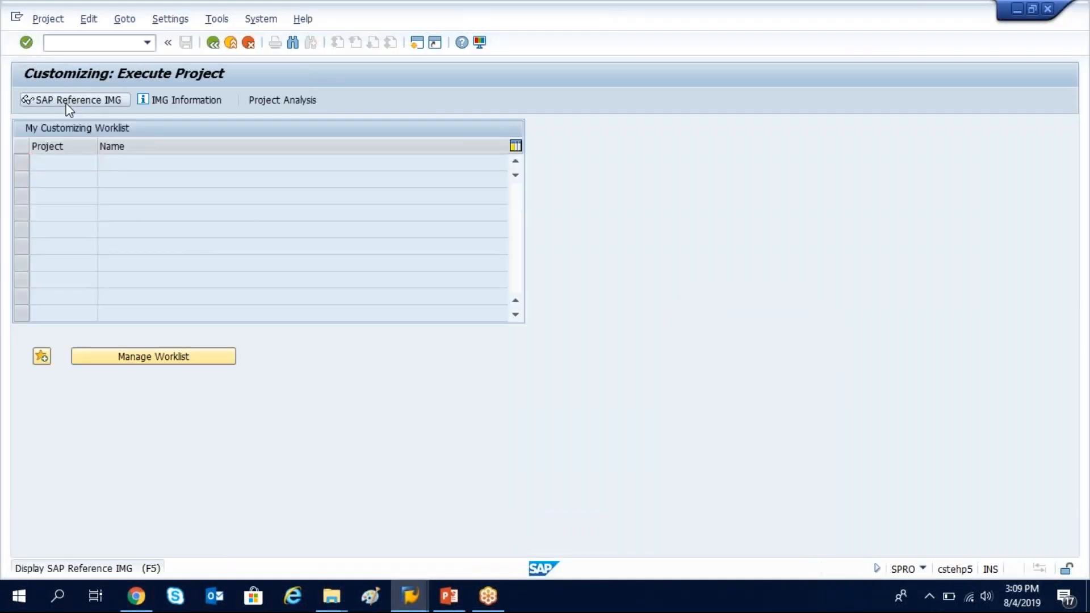
In the IMG, open Enterprise Structure > Assignment > Logistics Execution > Assign warehouse number to plant/storage location.
left_click(73, 99)
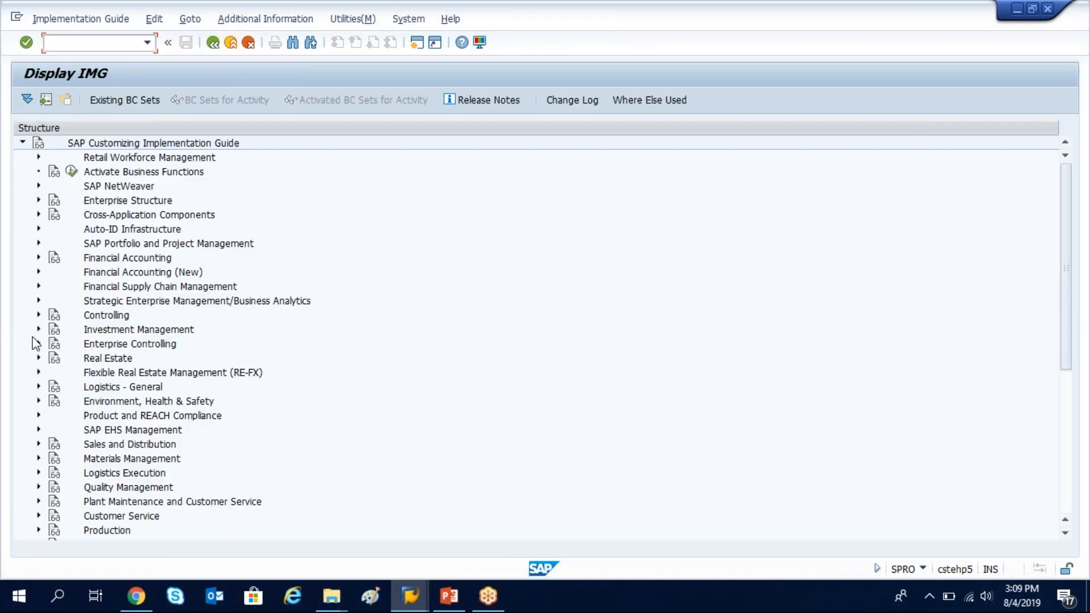
mouse_move(55, 258)
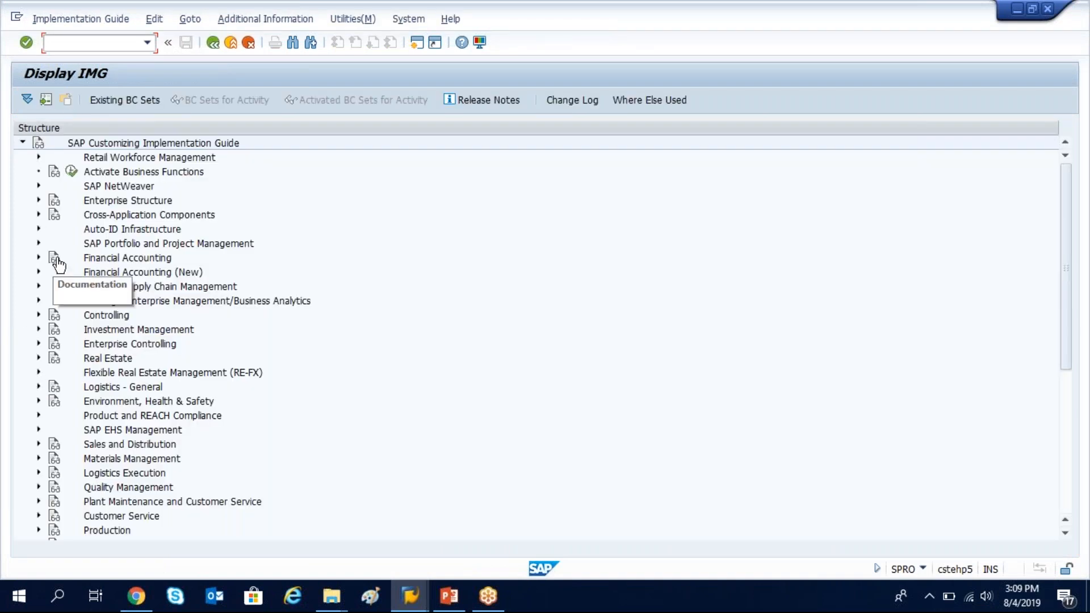
mouse_move(43, 417)
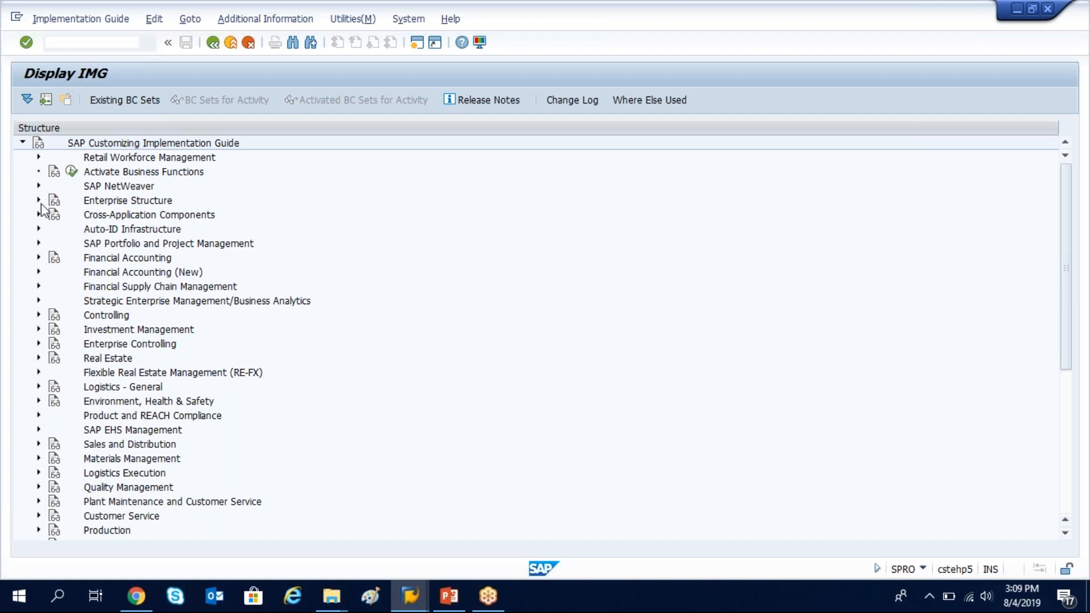
left_click(39, 201)
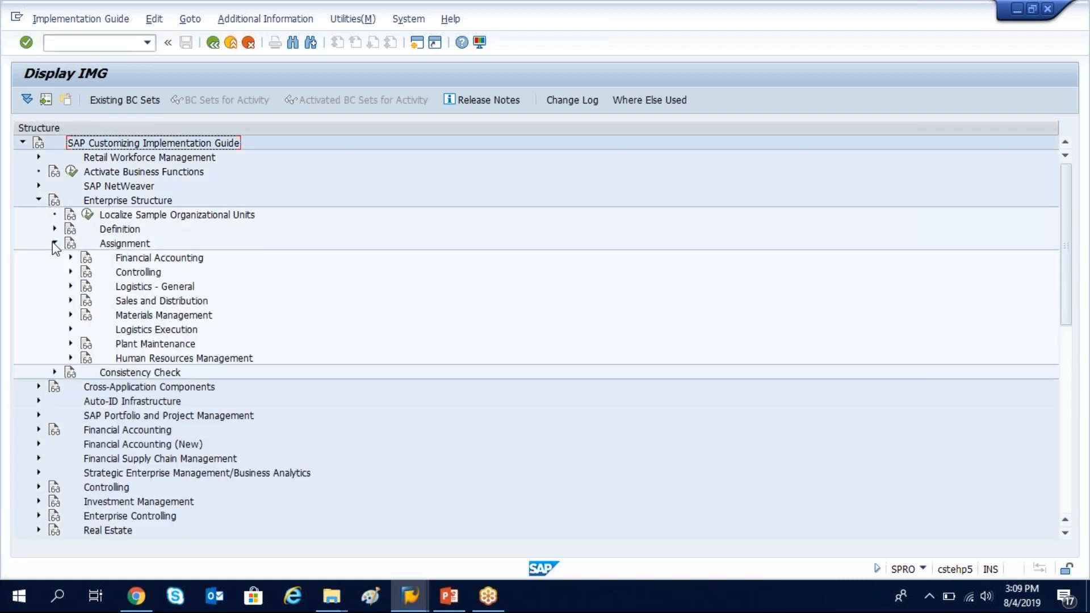
left_click(70, 329)
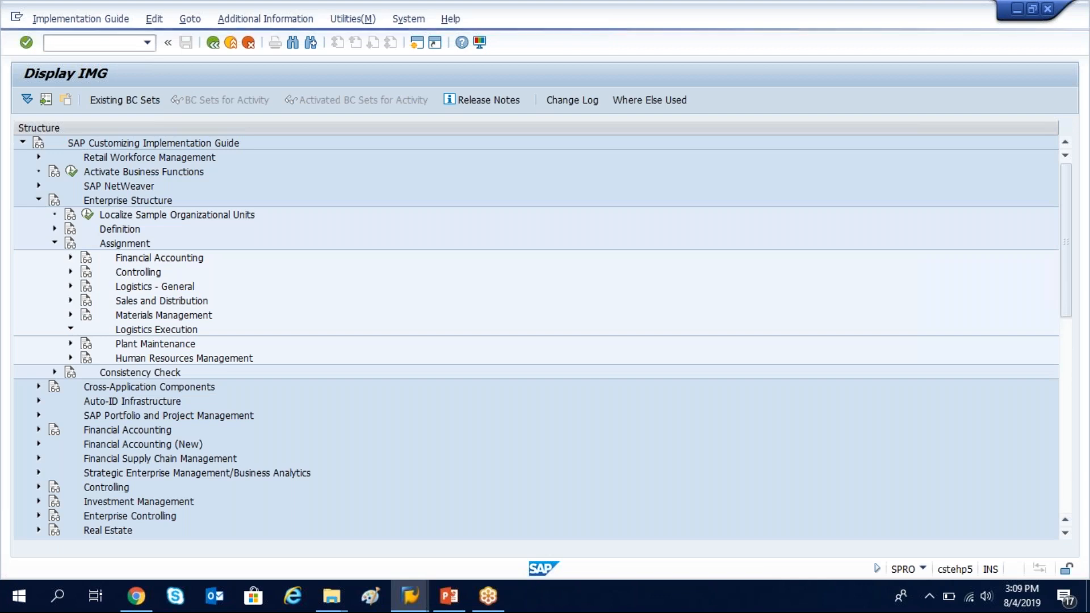
left_click(70, 329)
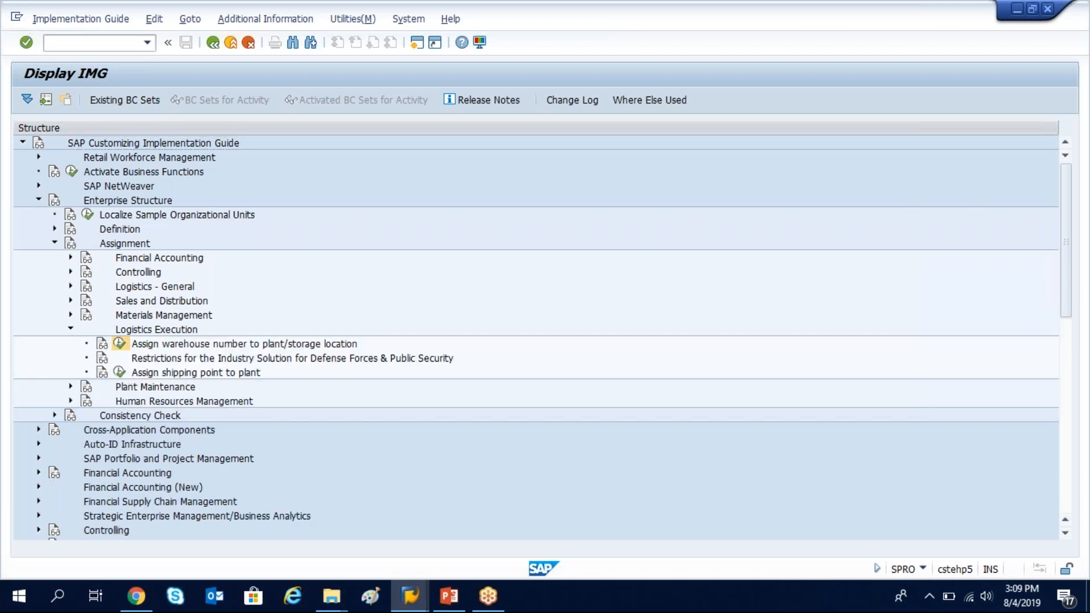
double_click(242, 344)
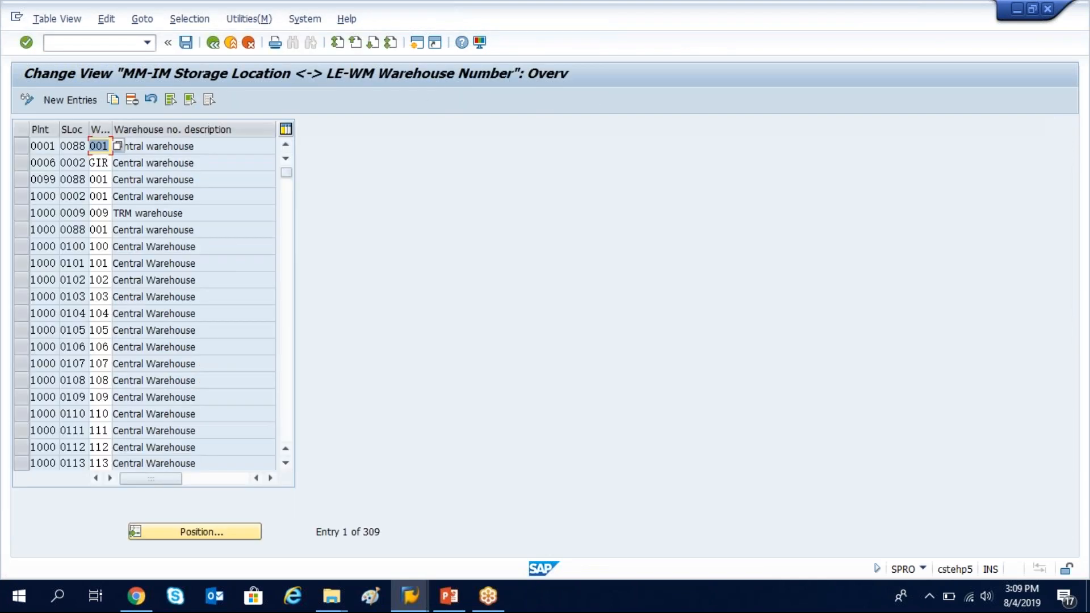
Position the assignment table on plant GKP1, storage location 0001 (warehouse GK1).
left_click(195, 532)
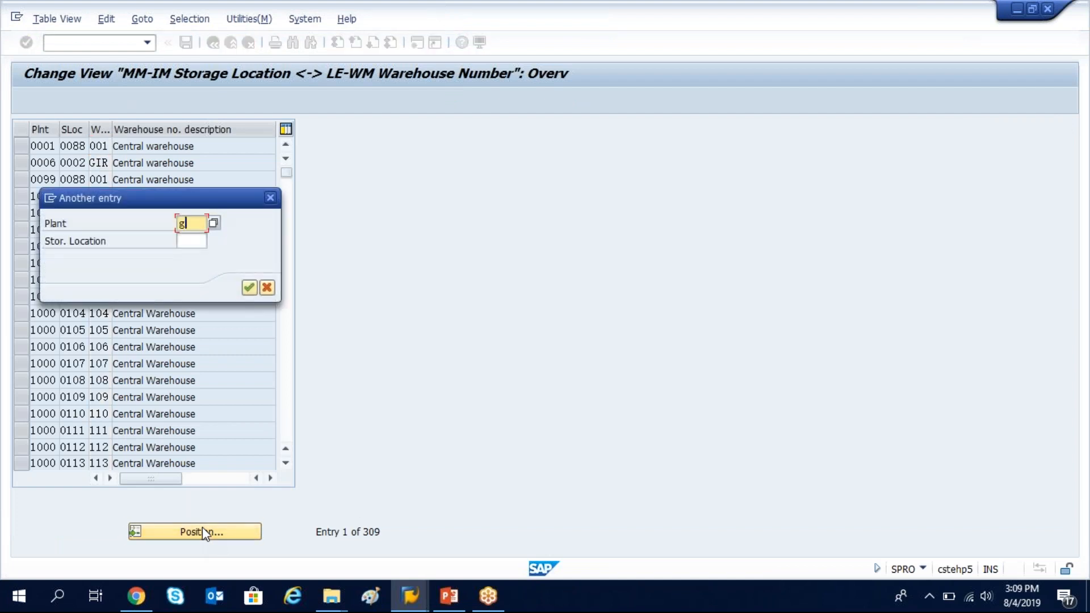
type("GKP1")
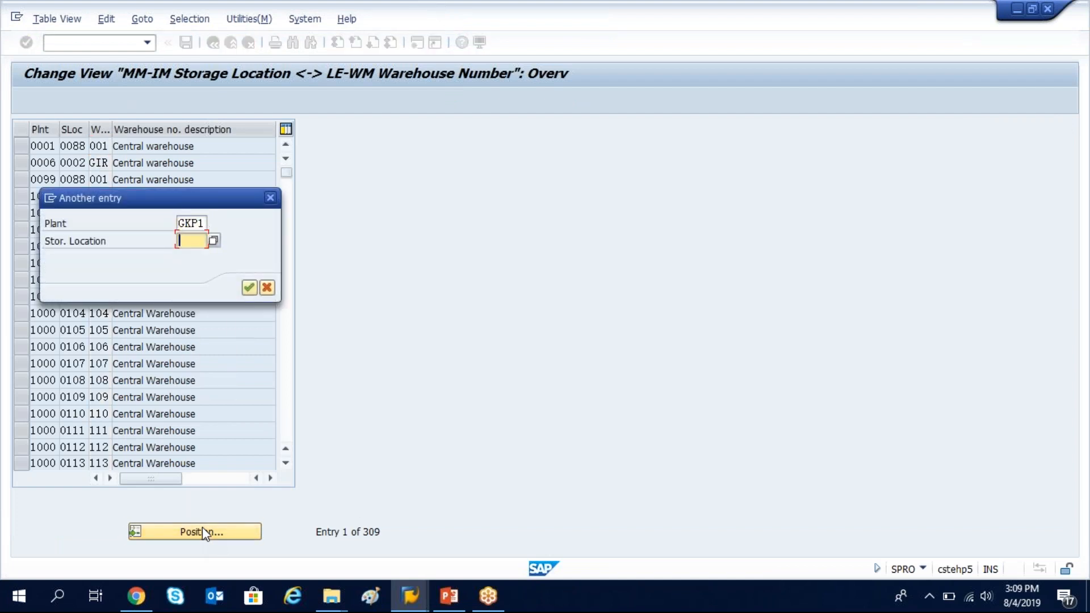
type("0001")
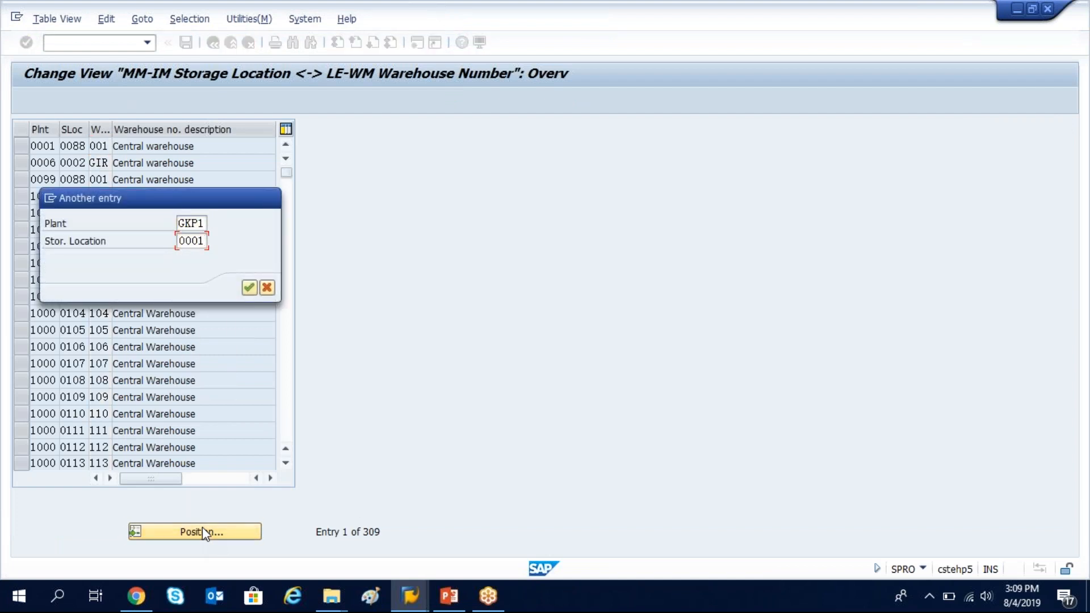
left_click(248, 287)
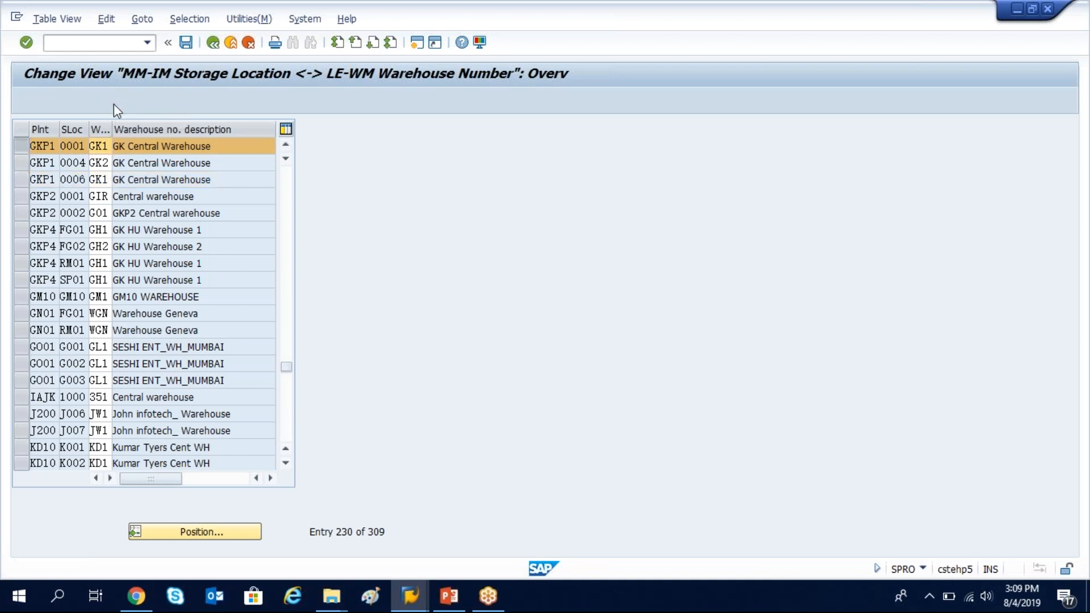
Copy the GKP1/0001 row with warehouse GK2, triggering the identical-key rejection.
left_click(194, 532)
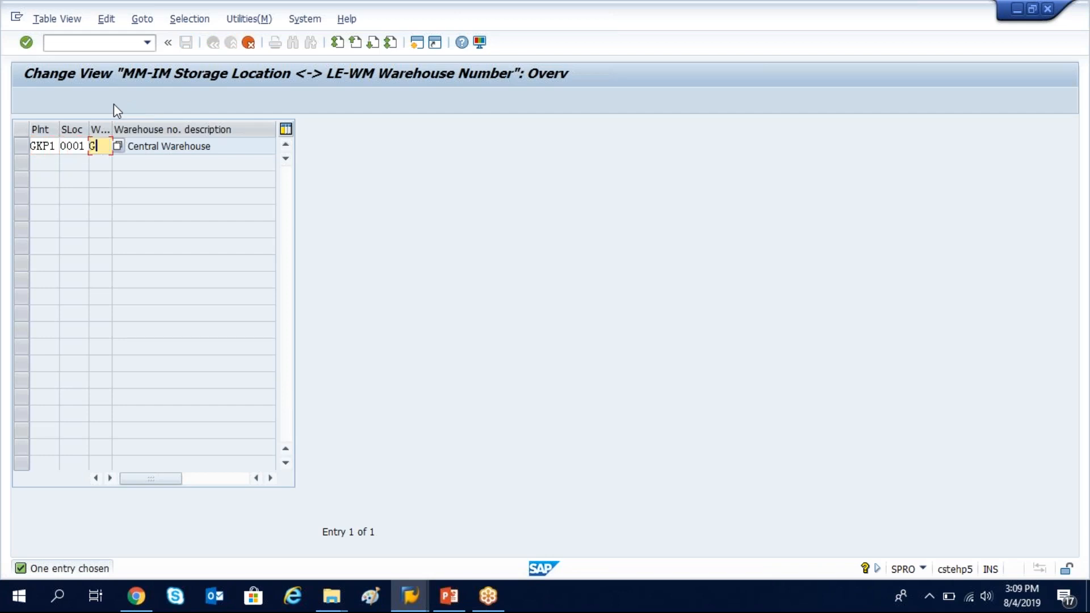
type("K2")
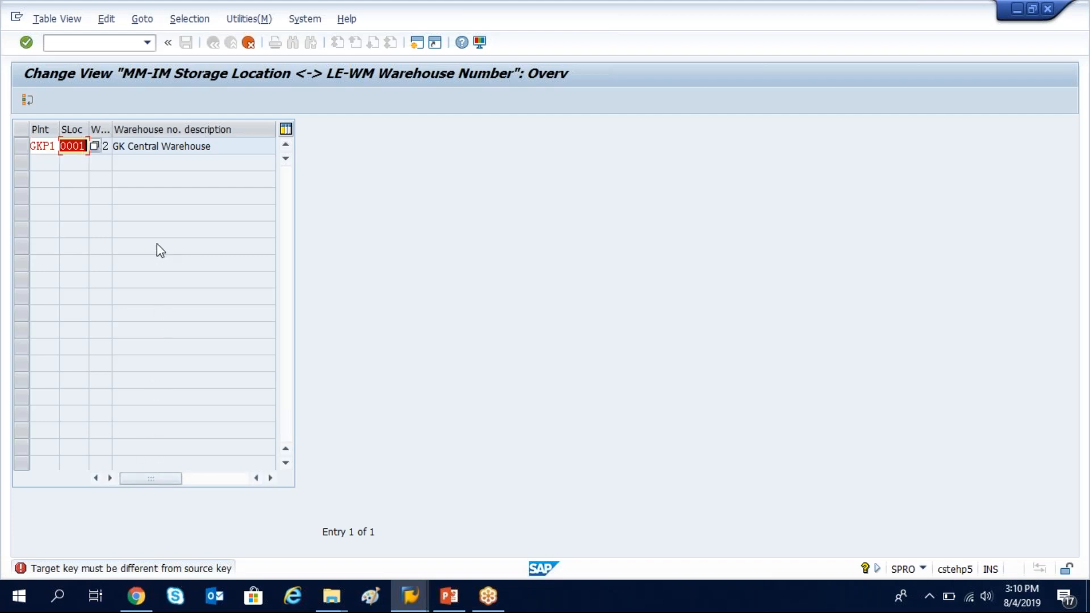
mouse_move(110, 168)
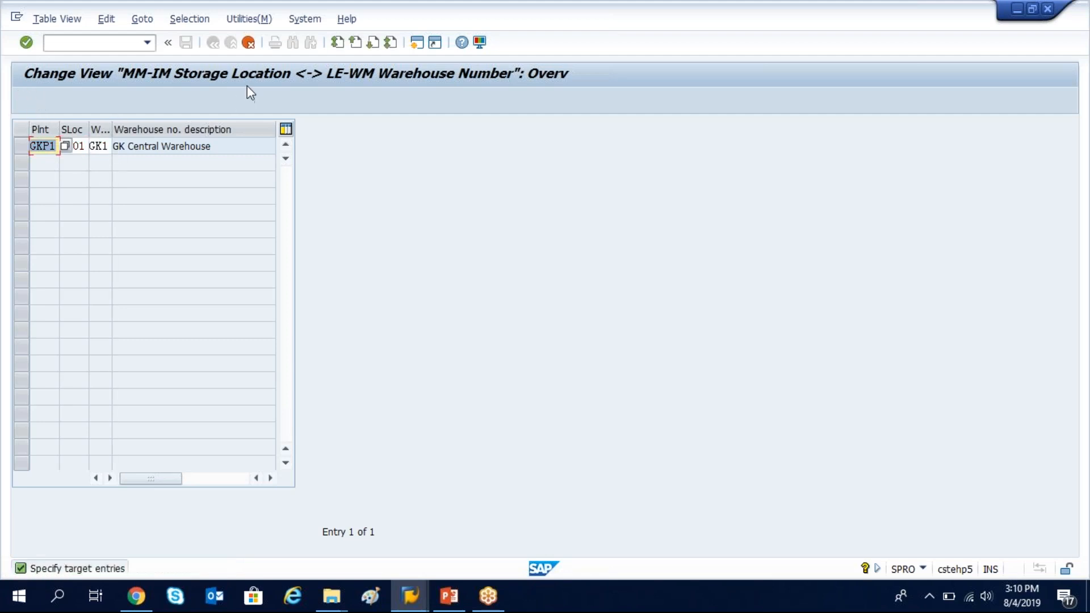
left_click(64, 99)
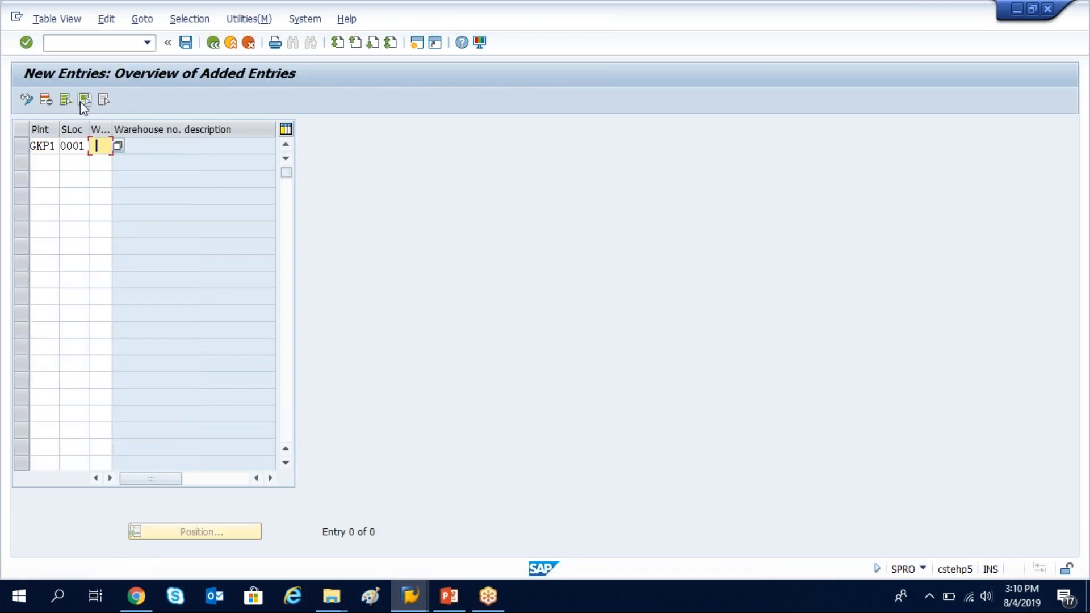
Pick warehouse GK2 for the new GKP1/0001 entry, producing the 'entry already exists' error.
left_click(85, 99)
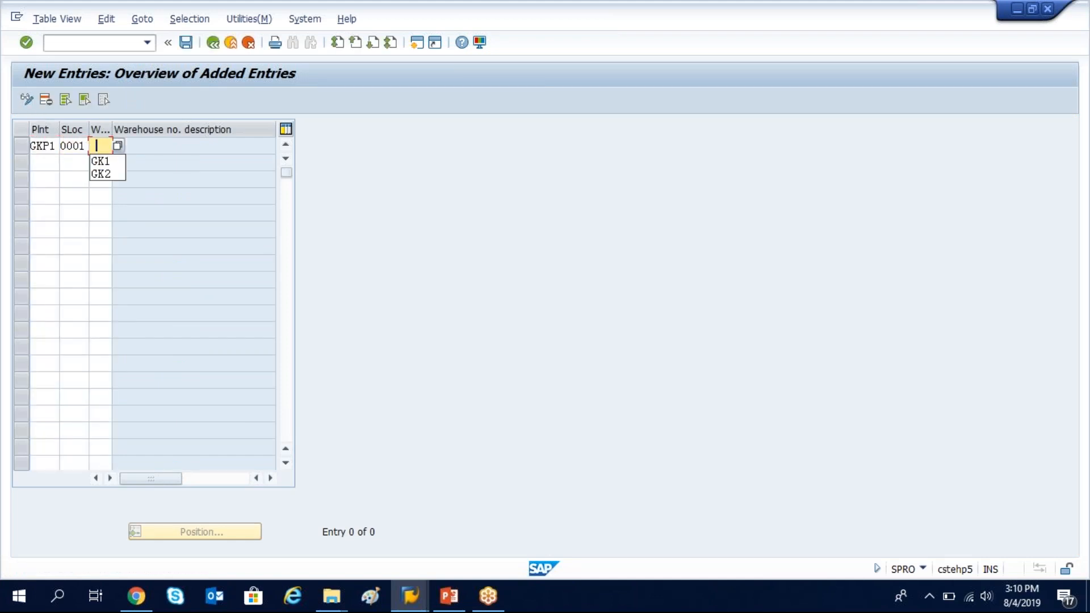
left_click(101, 174)
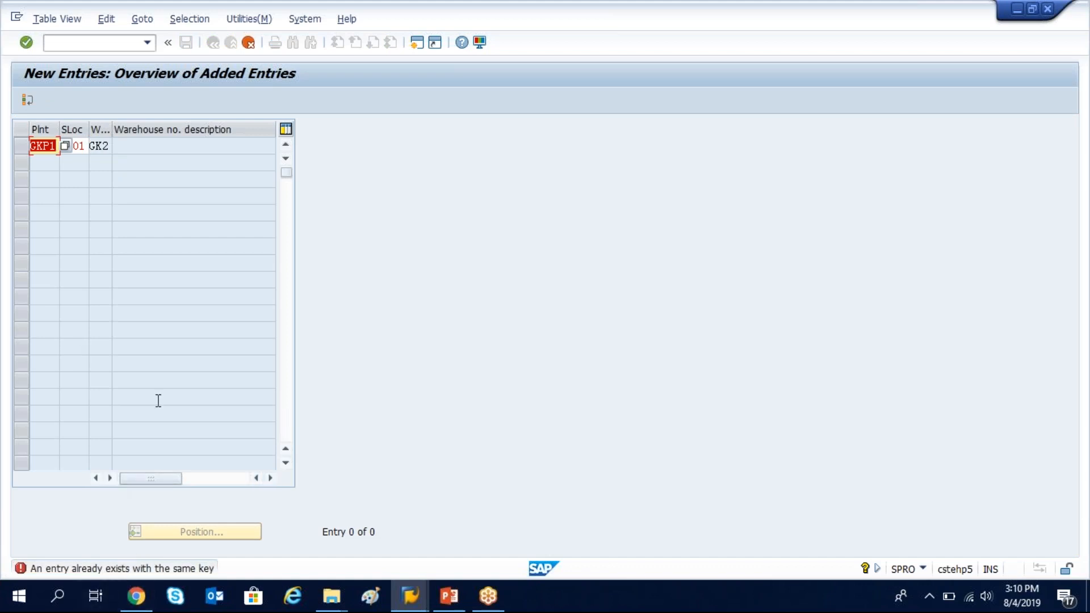
left_click(27, 100)
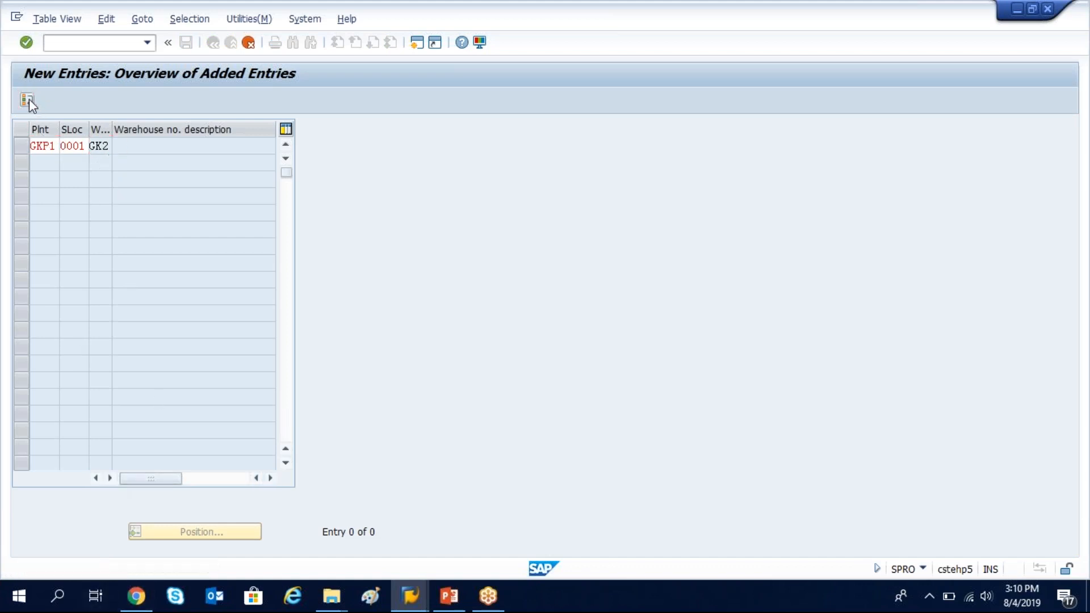
Back out of the new entry and assignment table to the implementation guide.
left_click(213, 42)
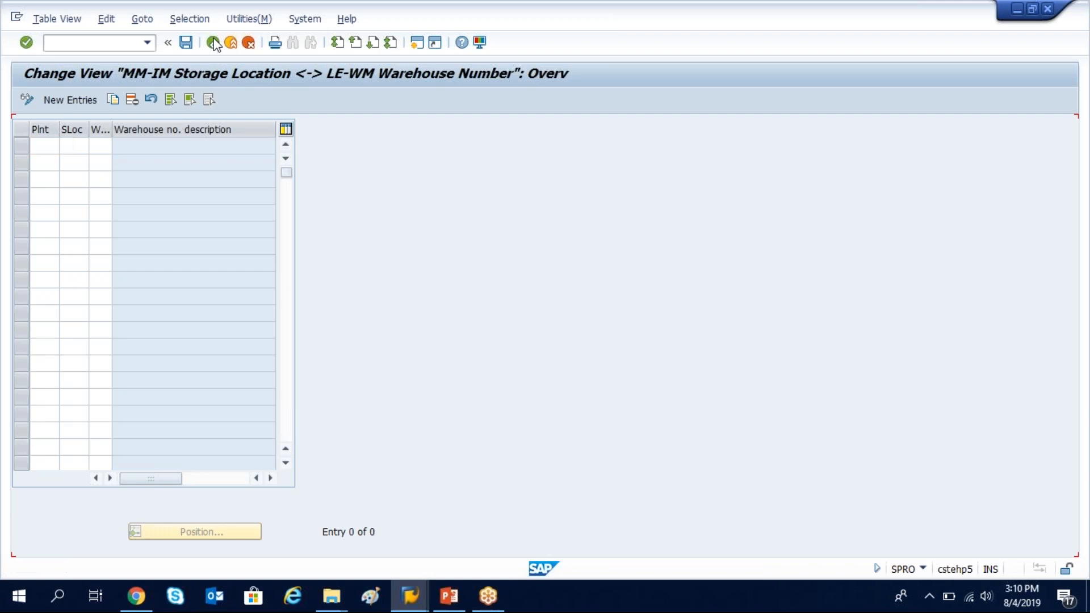
left_click(214, 42)
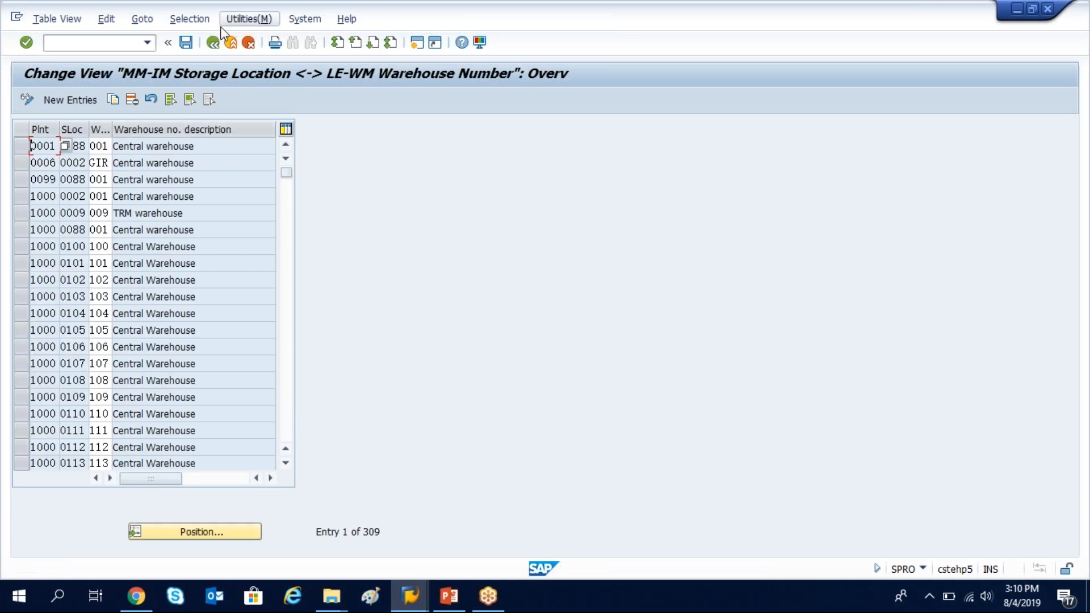
mouse_move(213, 42)
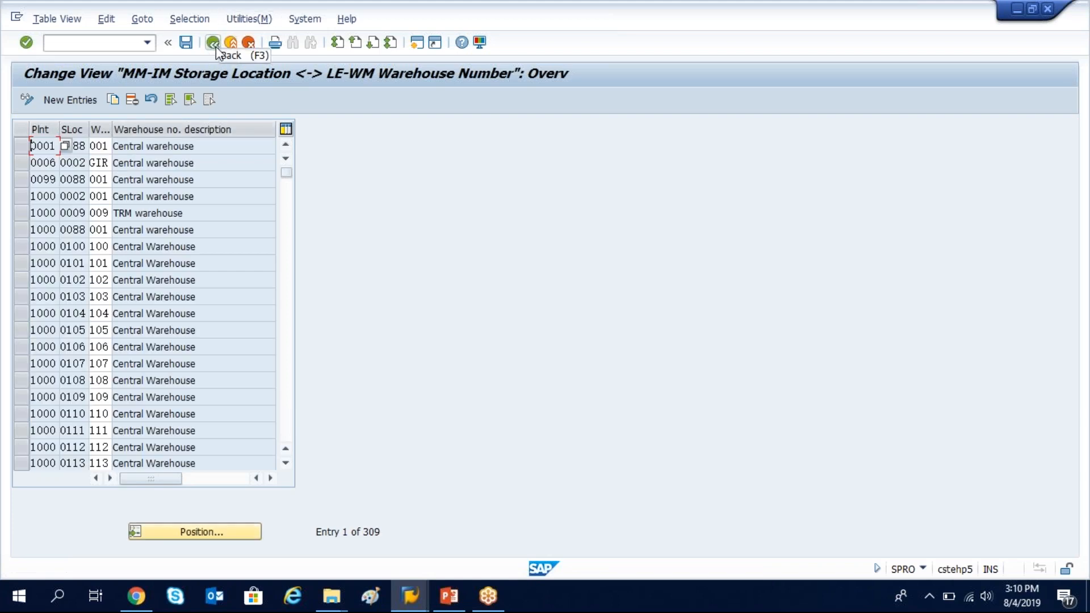
left_click(213, 42)
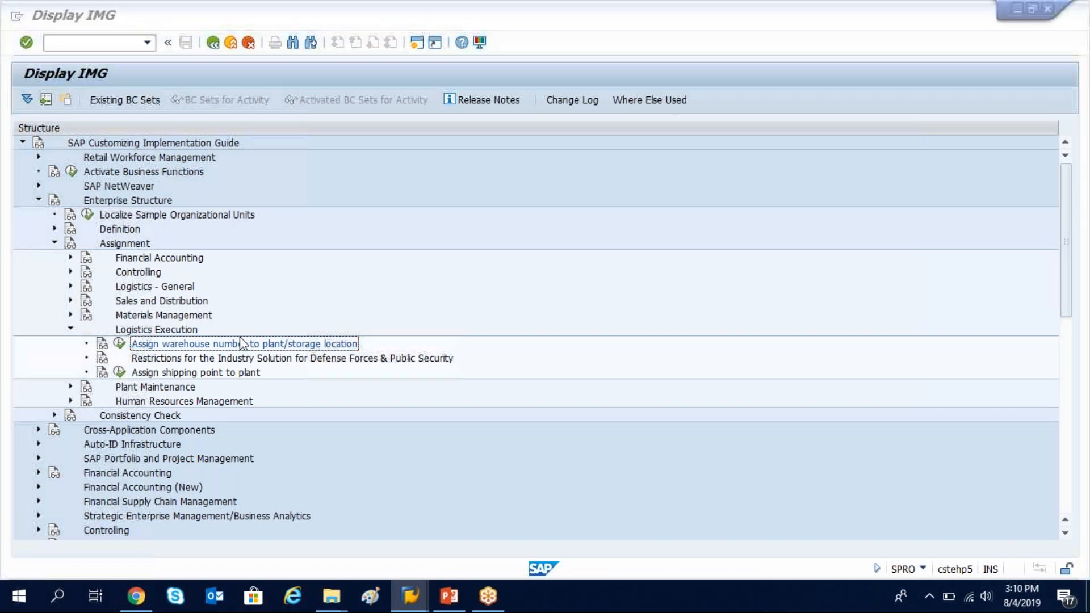
Return to PowerPoint and show slide 4 with the one-warehouse-per-storage-location answer.
left_click(449, 595)
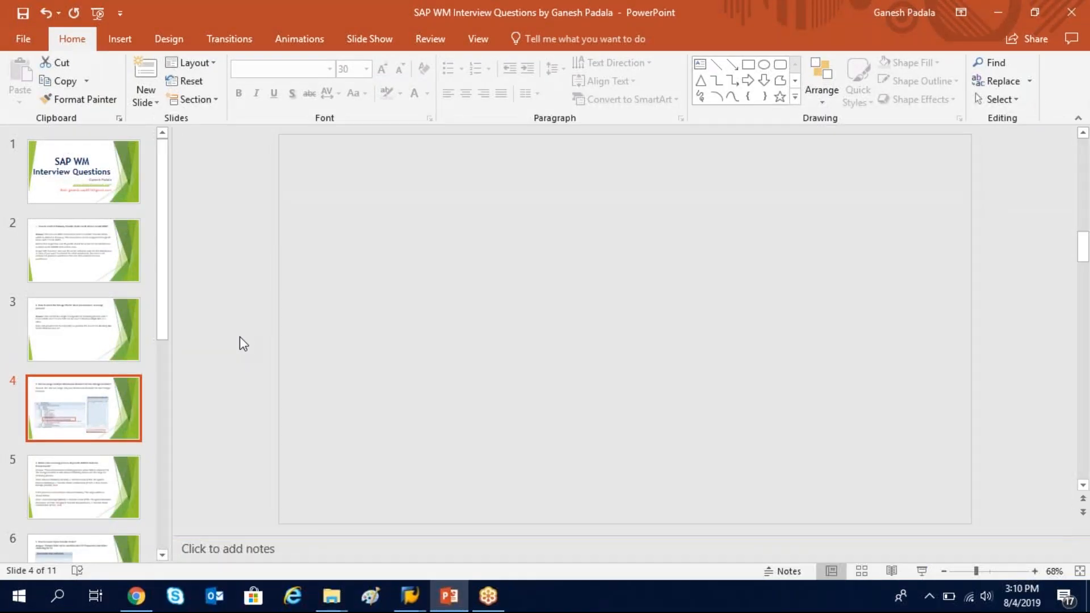
mouse_move(49, 411)
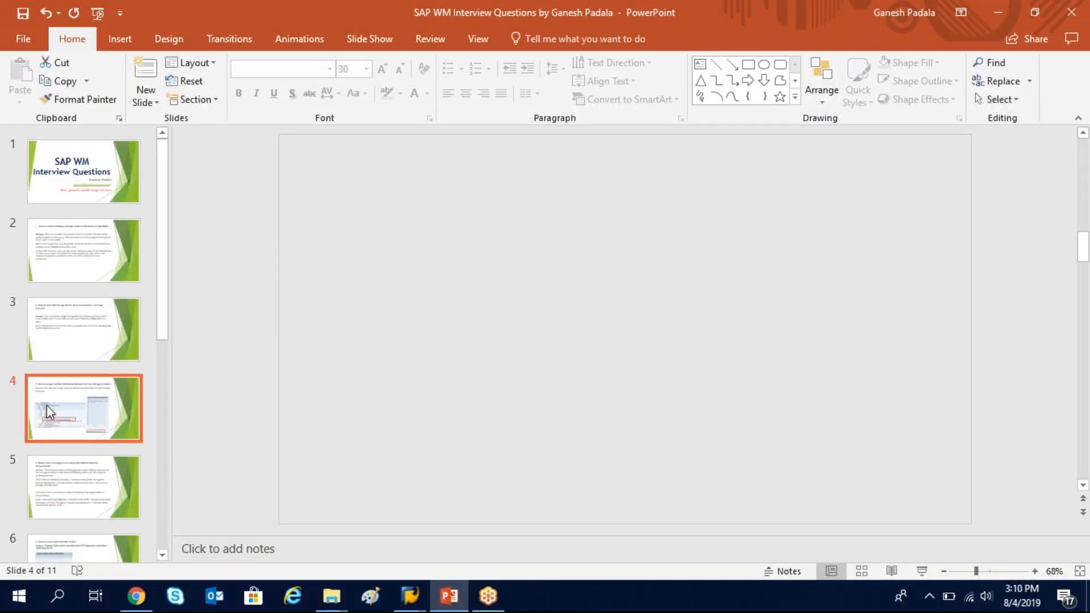
left_click(83, 408)
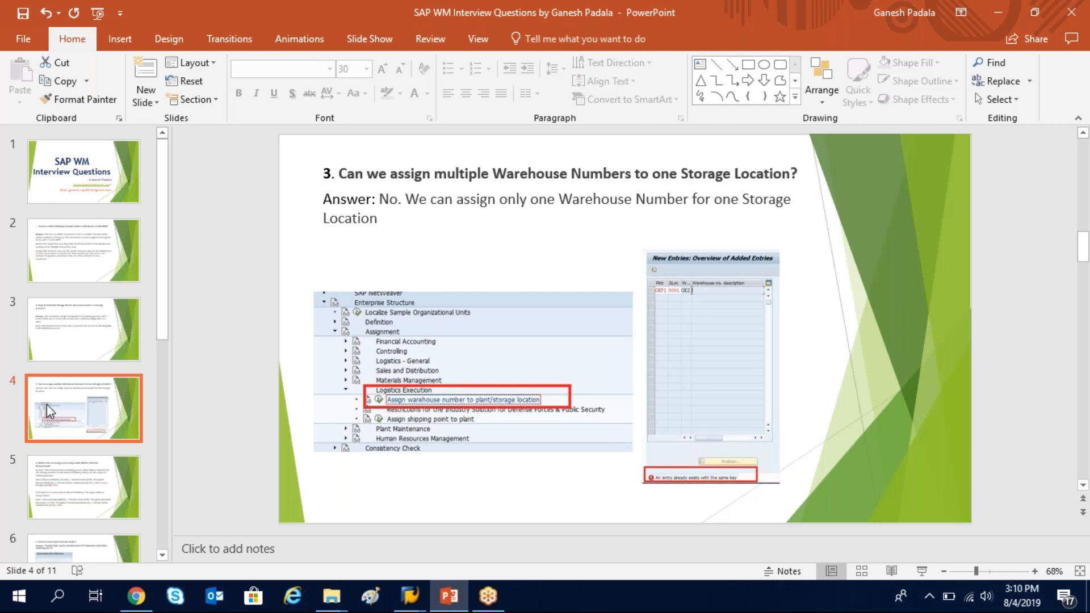
mouse_move(715, 359)
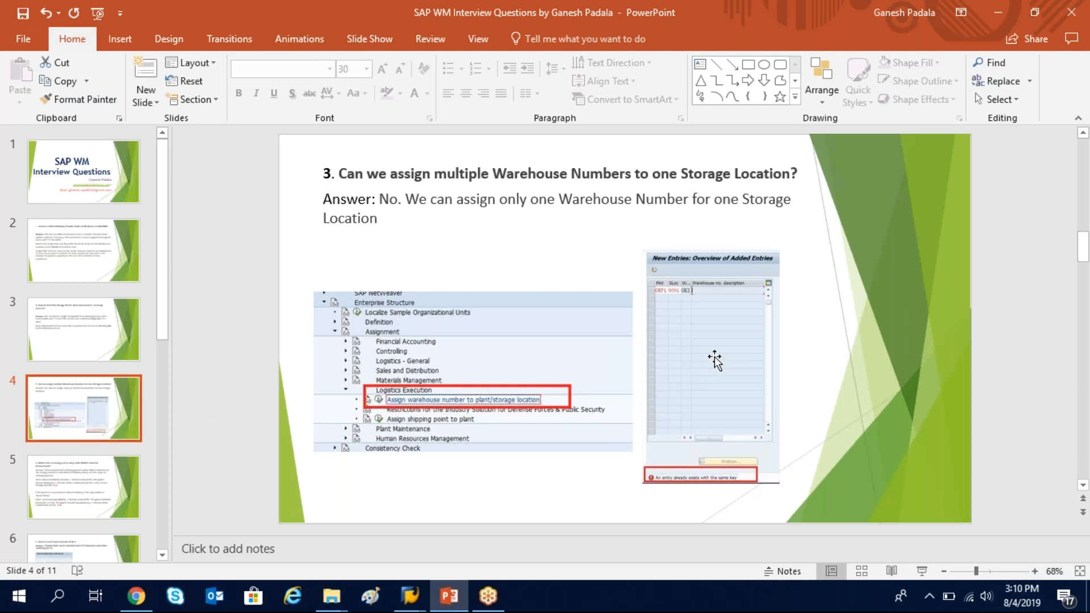
mouse_move(768, 301)
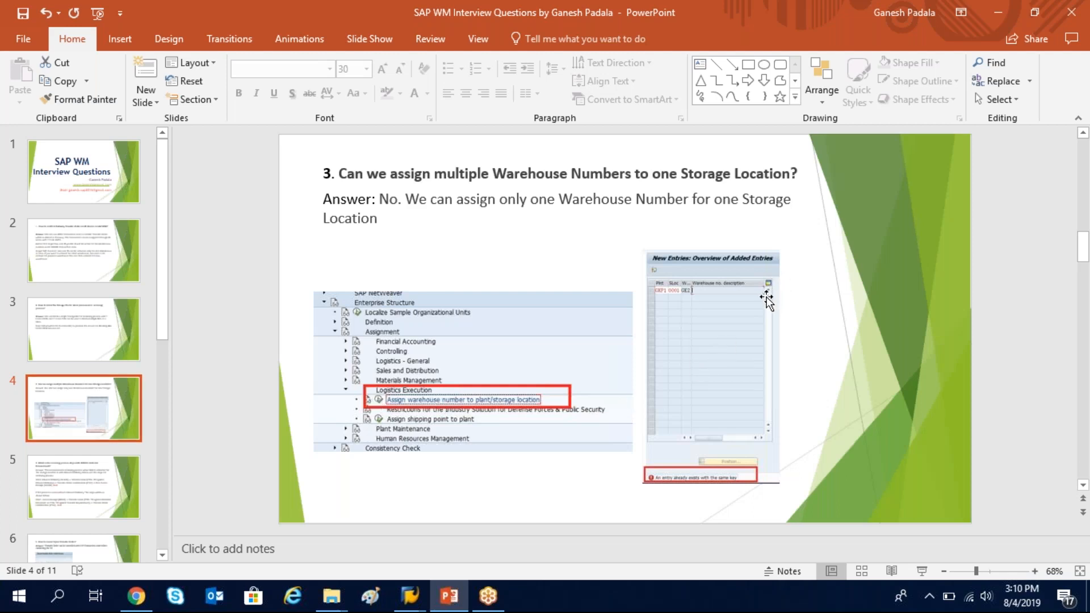
mouse_move(931, 160)
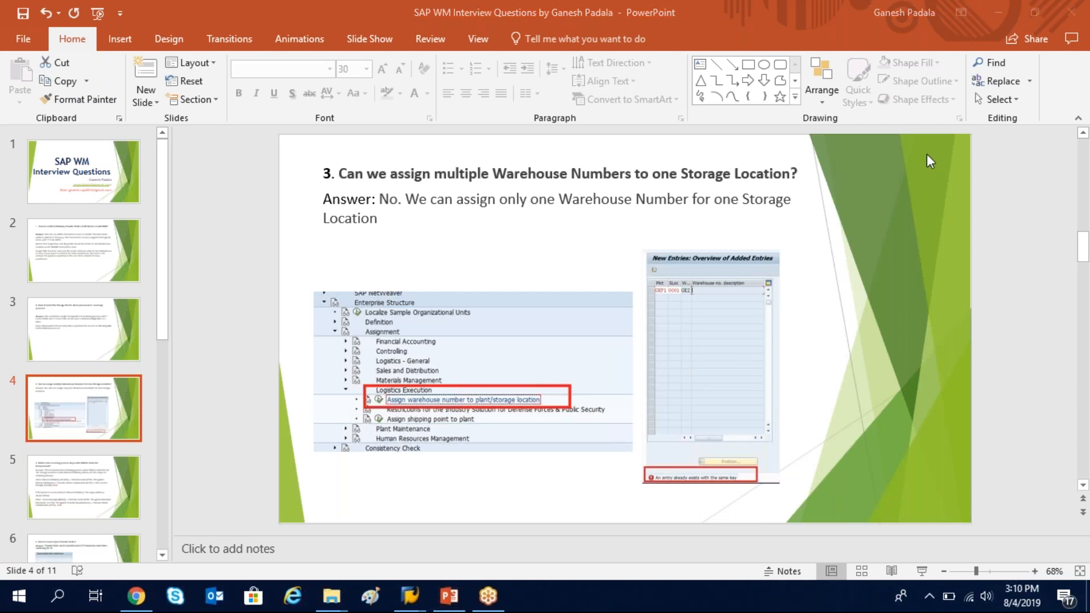